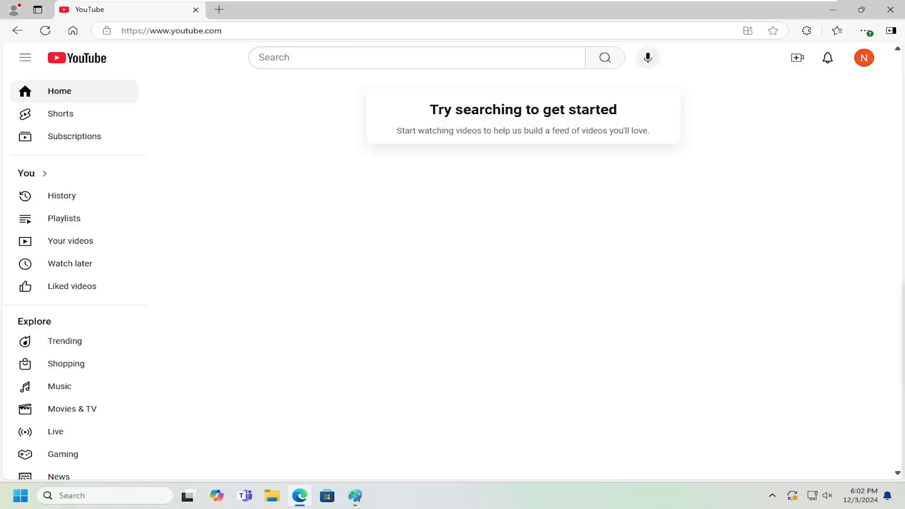
mouse_move(541, 291)
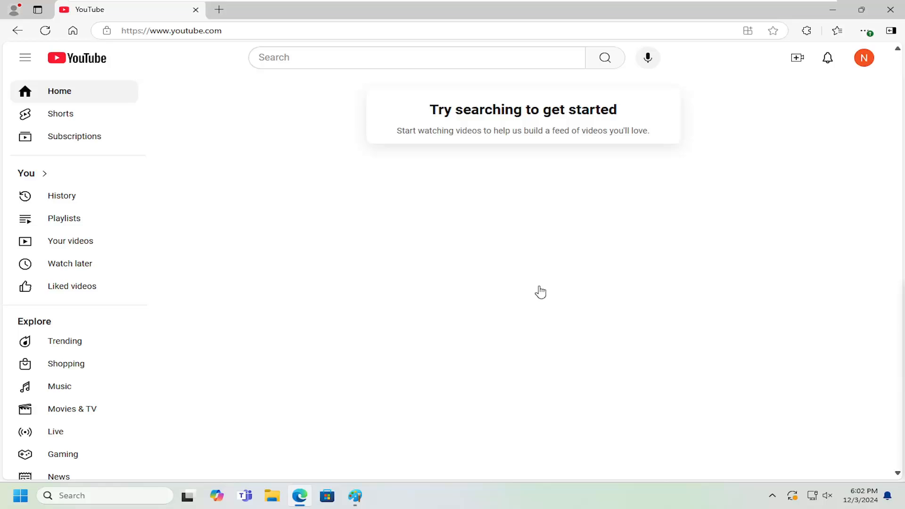
mouse_move(398, 287)
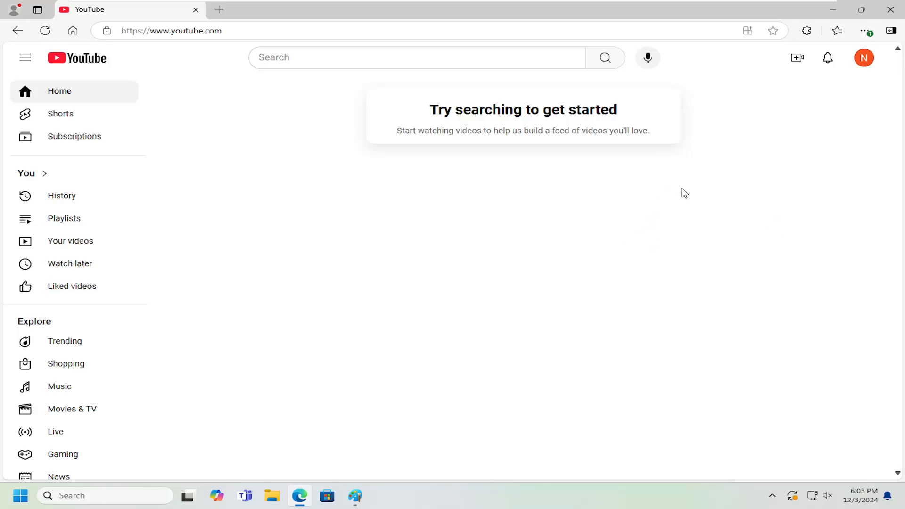
mouse_move(864, 57)
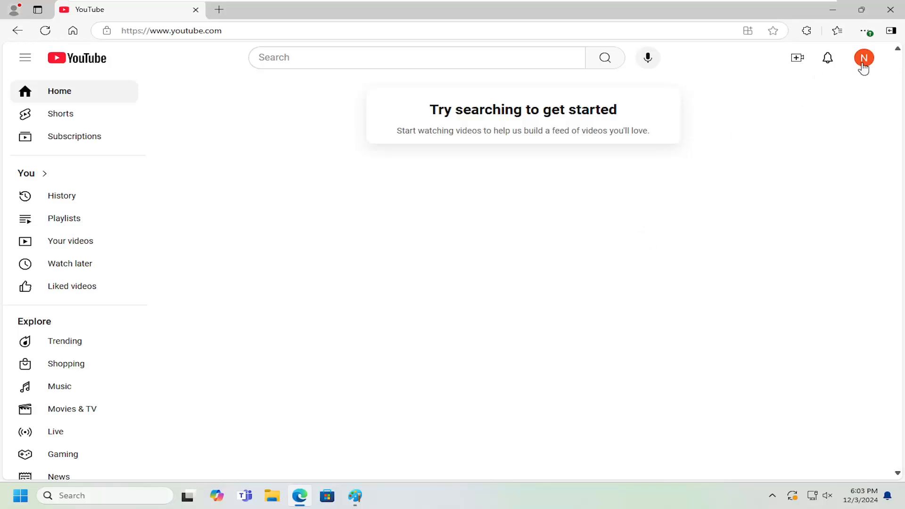
Open the account menu from the profile avatar to reach Settings.
left_click(863, 57)
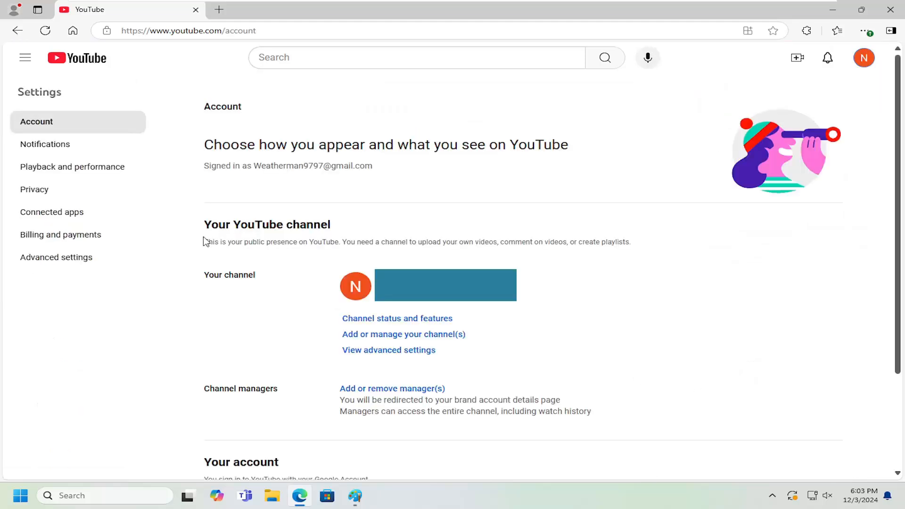
mouse_move(72, 167)
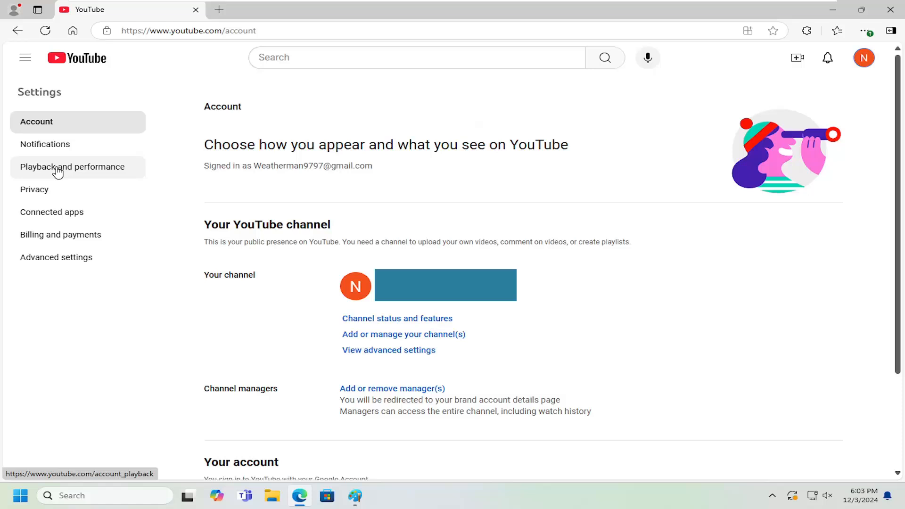
Toggle Video previews off and back on in Playback and performance, then return home.
left_click(72, 167)
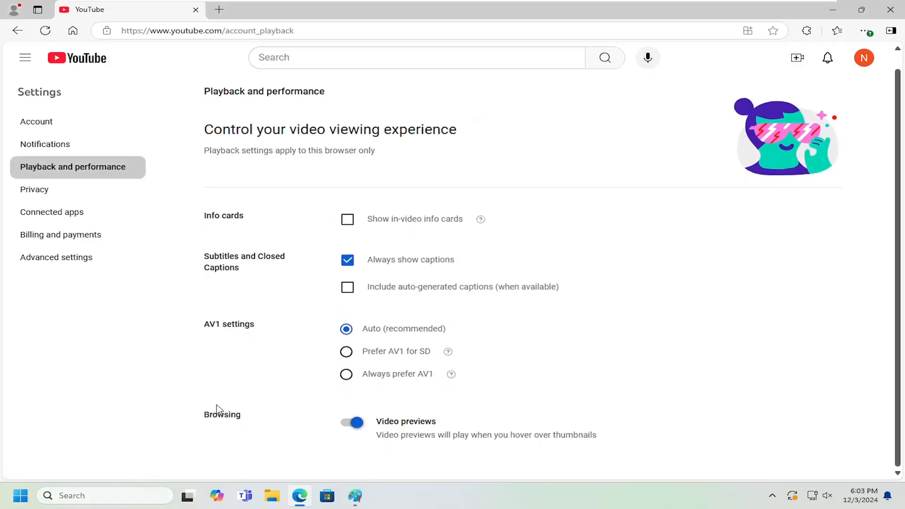
mouse_move(367, 431)
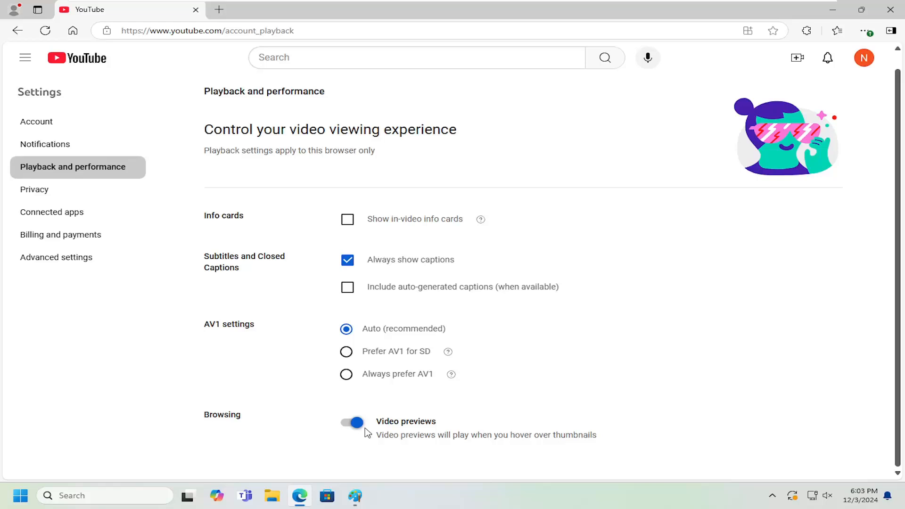
mouse_move(362, 436)
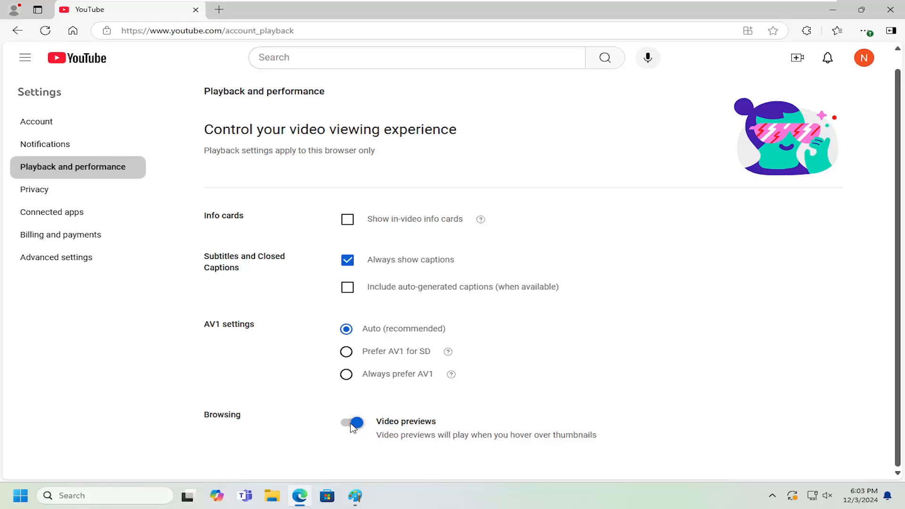
left_click(352, 423)
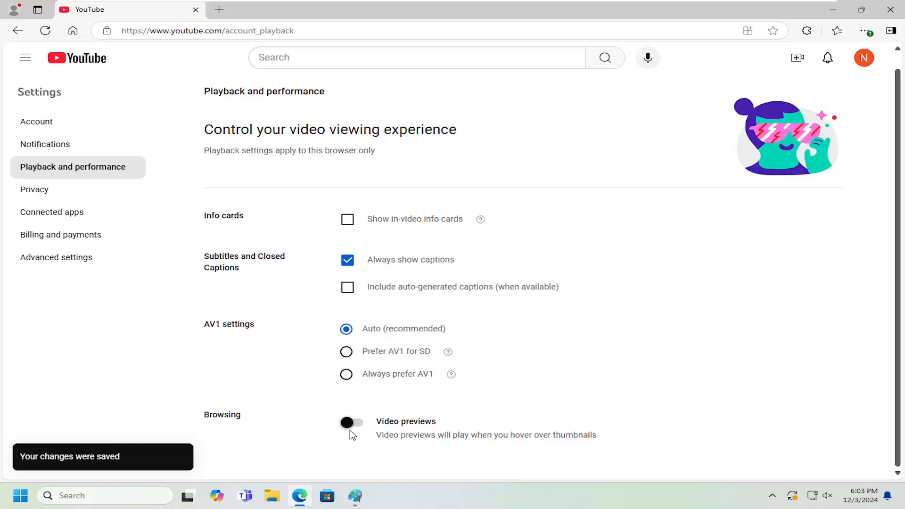
left_click(352, 422)
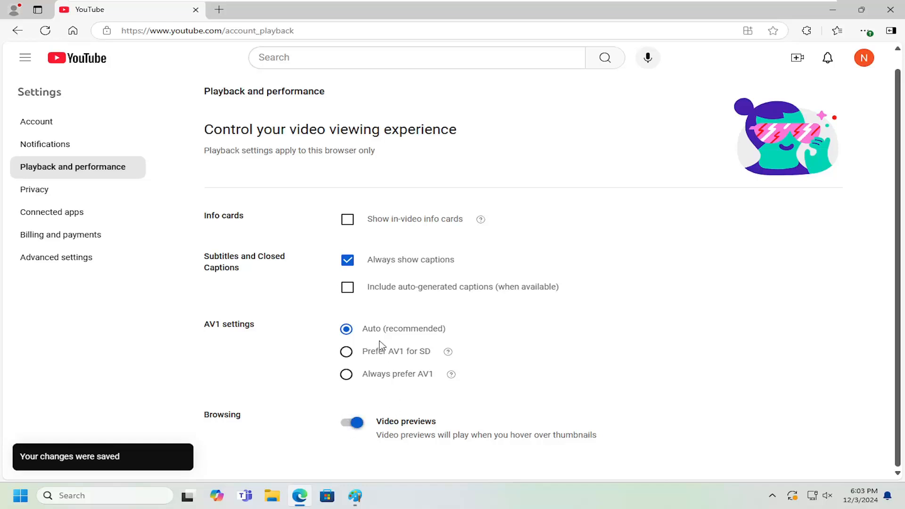
left_click(72, 30)
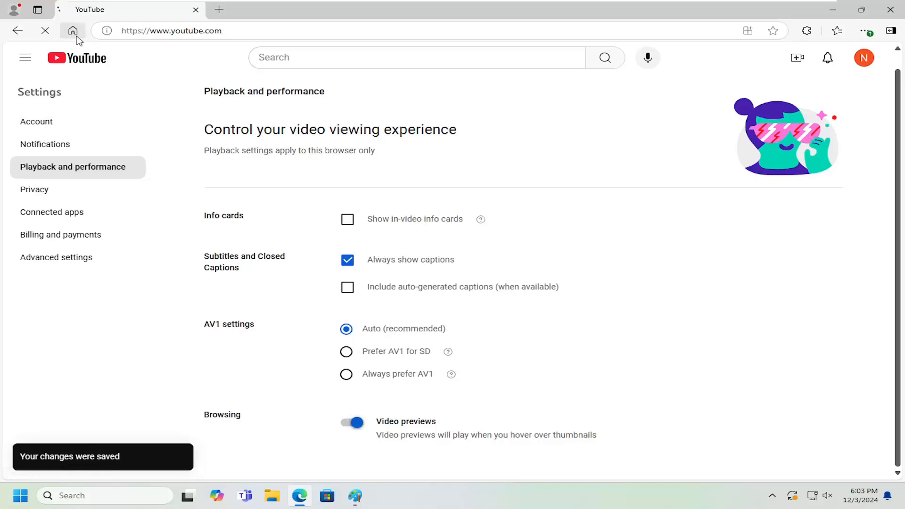
left_click(72, 31)
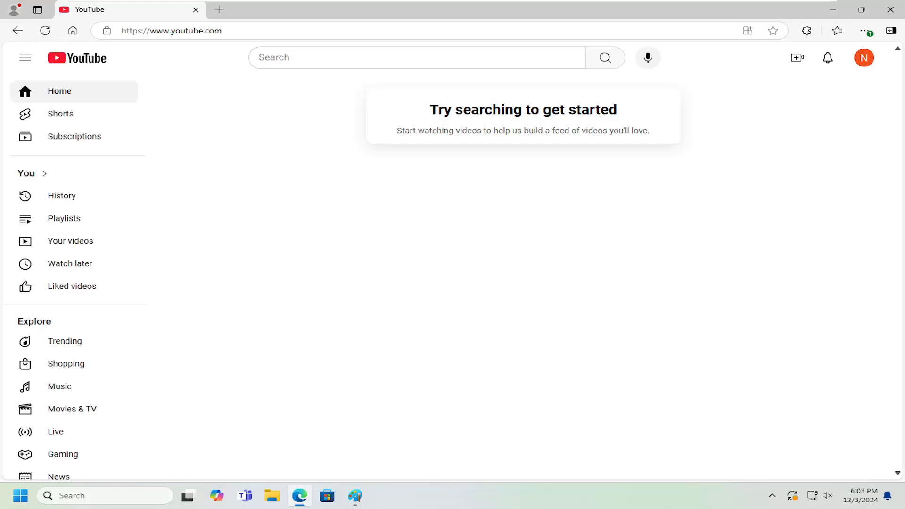